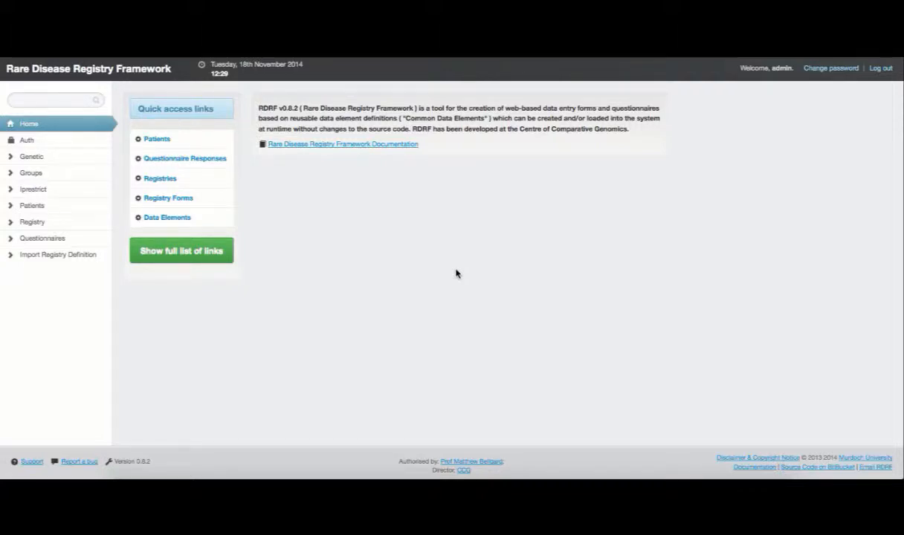
{"action": "mouse_move", "coordinate": [334, 229]}
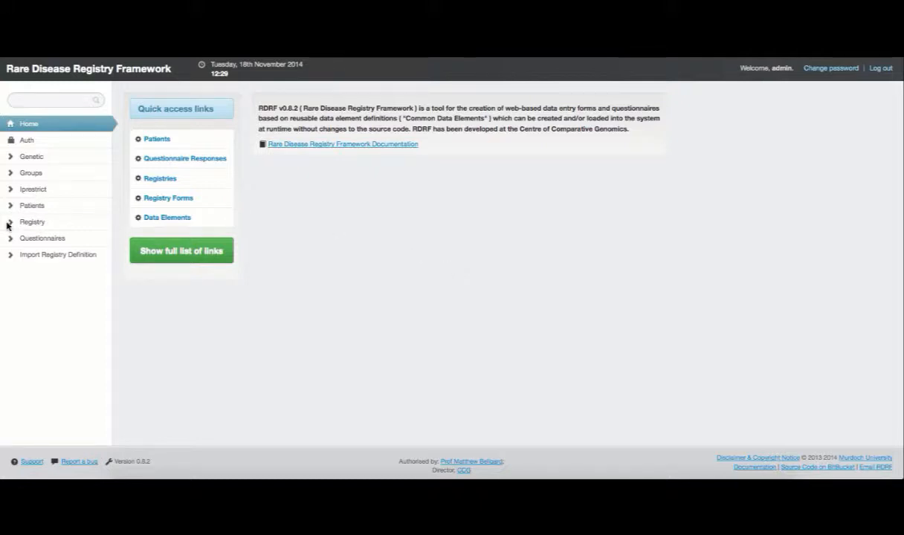
Step: Expand the Registry section in the sidebar to show its administration options
{"action": "left_click", "coordinate": [32, 222]}
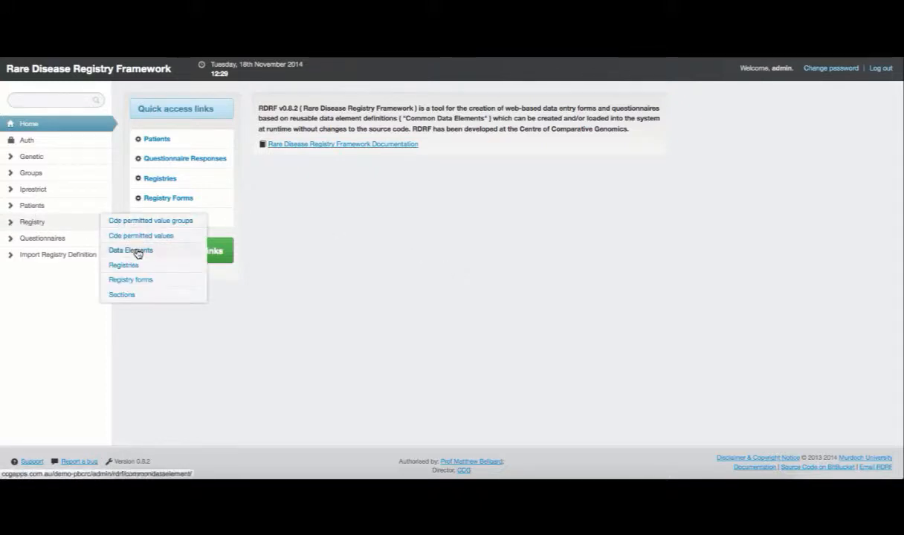
Step: Show the Data Elements list with codes, names, datatypes and widgets
{"action": "left_click", "coordinate": [130, 250]}
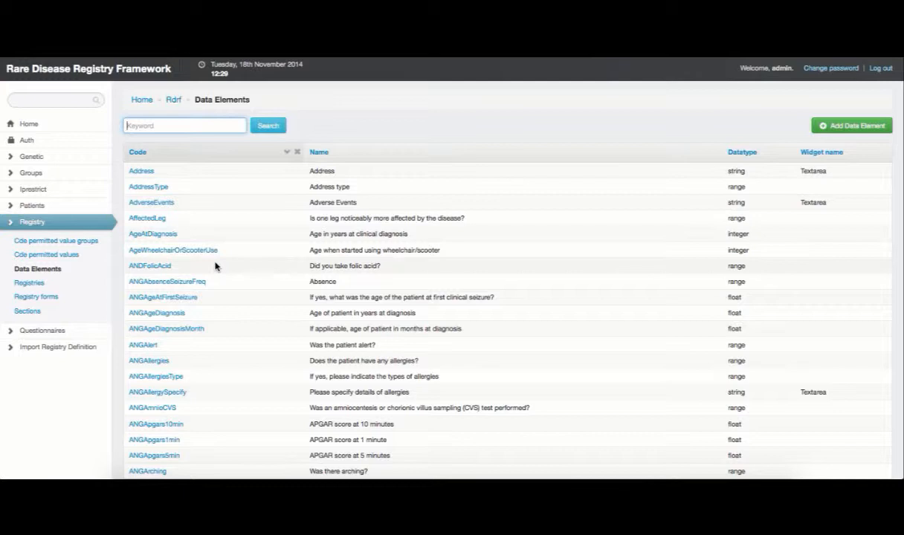
{"action": "mouse_move", "coordinate": [851, 125]}
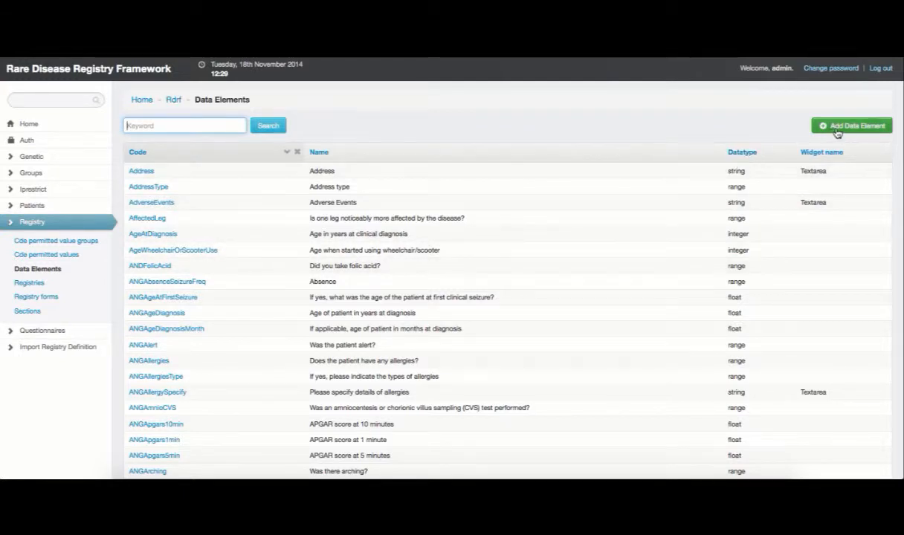
{"action": "mouse_move", "coordinate": [851, 126]}
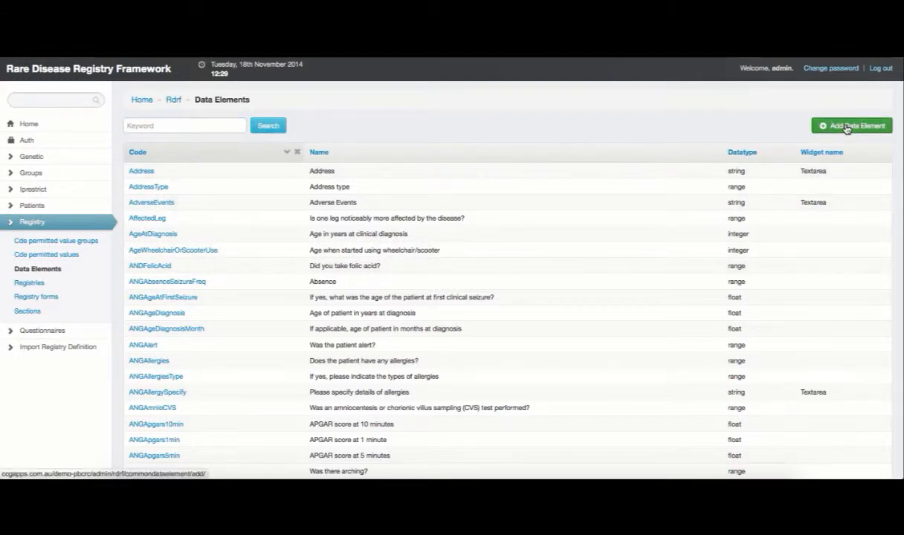
Step: Add a new data element with code DEMOgender and name 'What is your gender'
{"action": "left_click", "coordinate": [851, 125]}
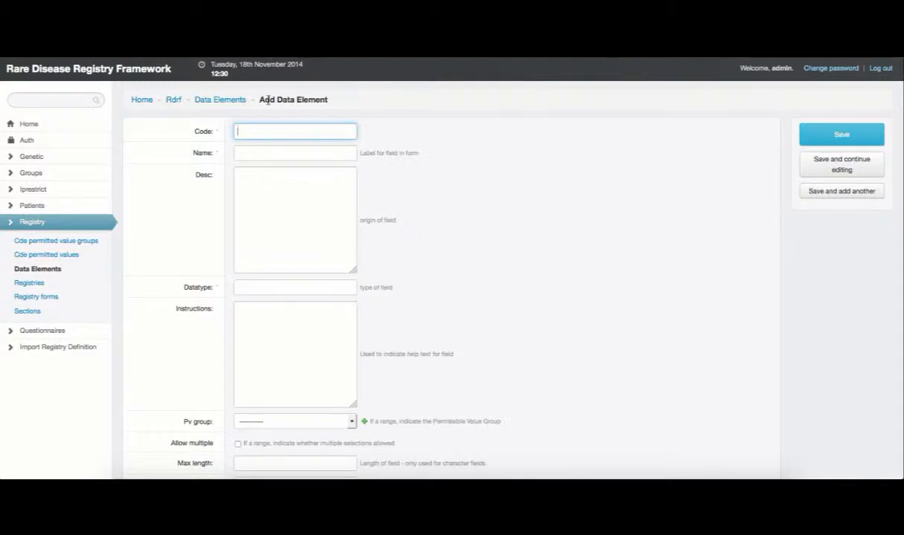
{"action": "type", "text": "DEMO"}
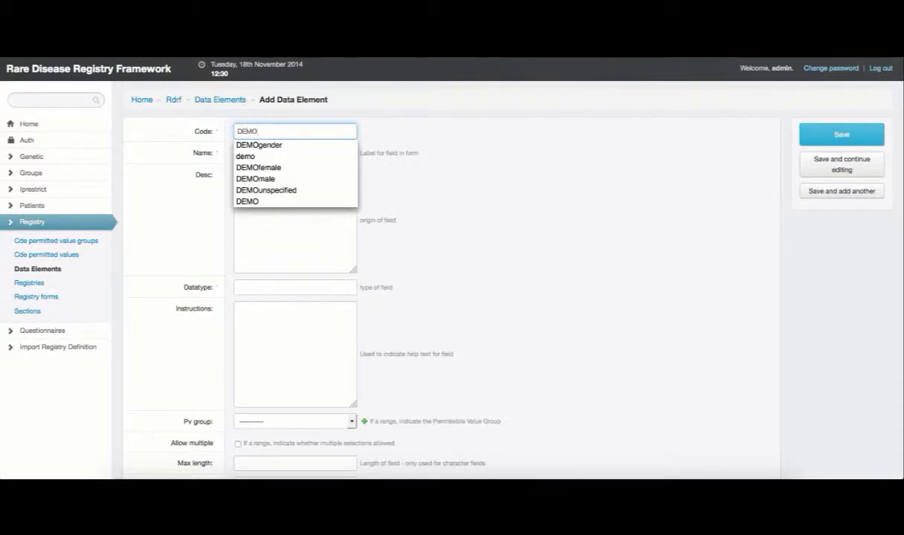
{"action": "left_click", "coordinate": [259, 144]}
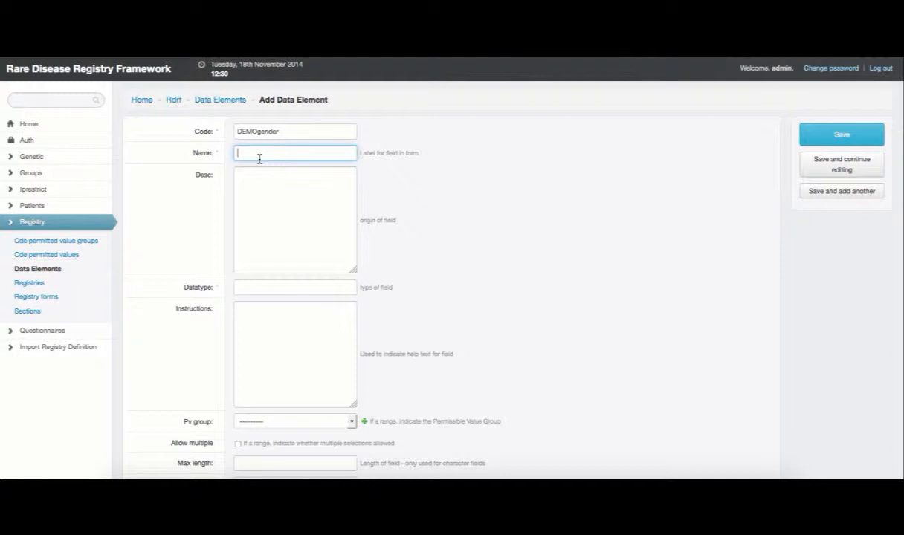
{"action": "type", "text": "What is your g"}
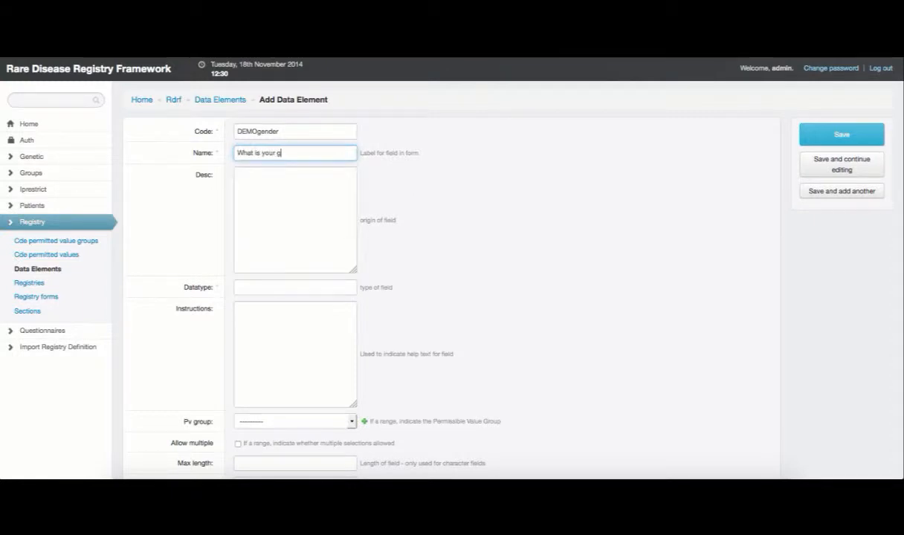
{"action": "type", "text": "ender"}
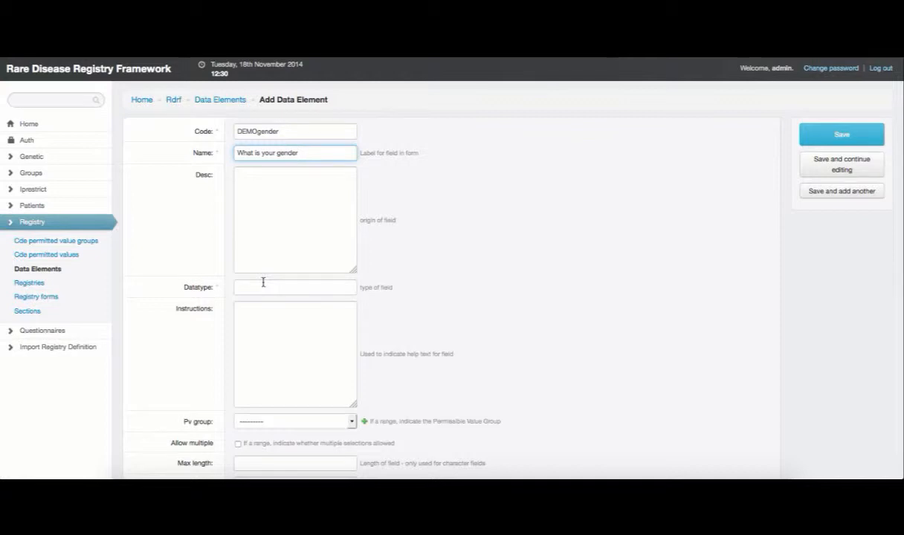
{"action": "left_click", "coordinate": [294, 287]}
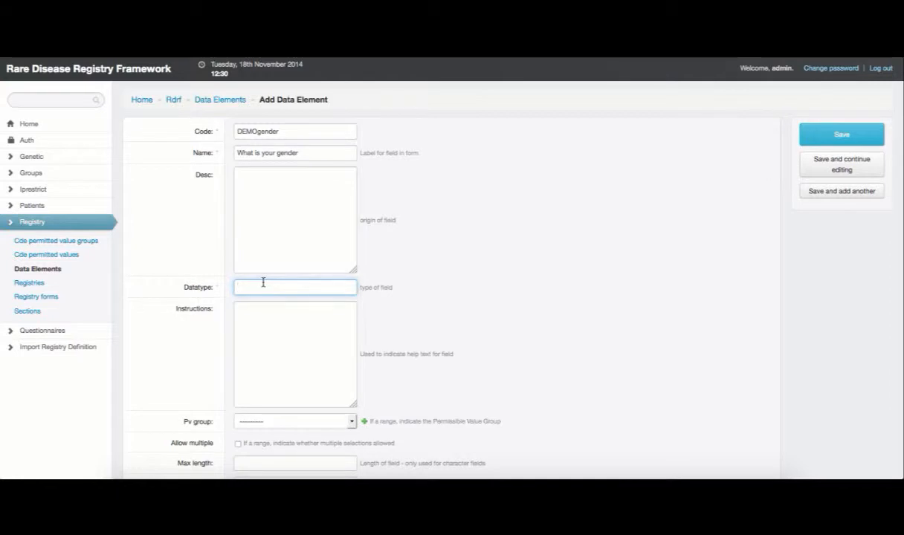
Step: Give DEMOgender the range datatype with permissible value group DEMOgender
{"action": "type", "text": "r"}
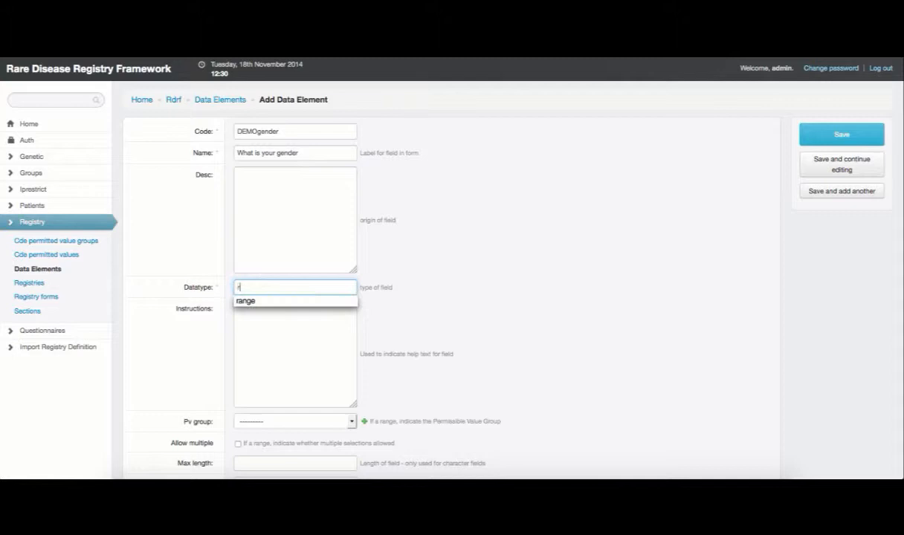
{"action": "left_click", "coordinate": [245, 301]}
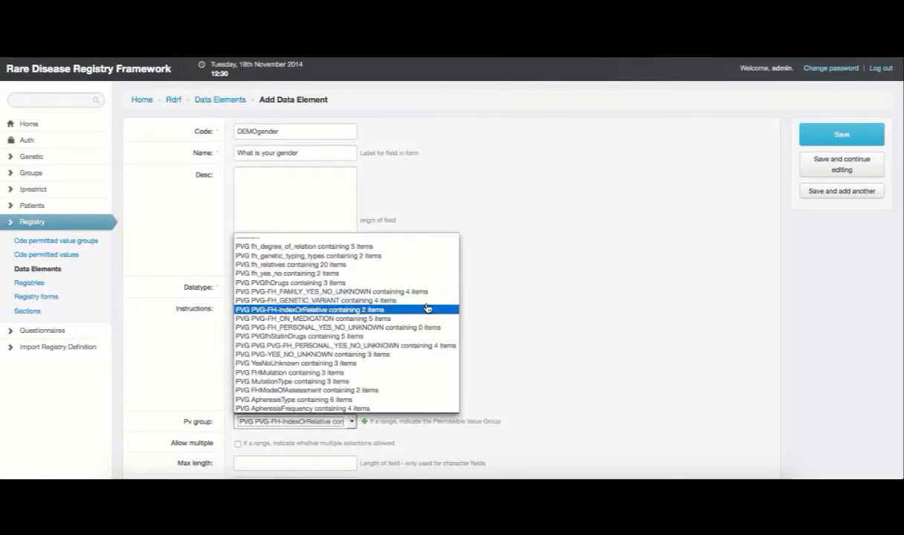
{"action": "scroll", "scroll_direction": "down", "scroll_amount": 3}
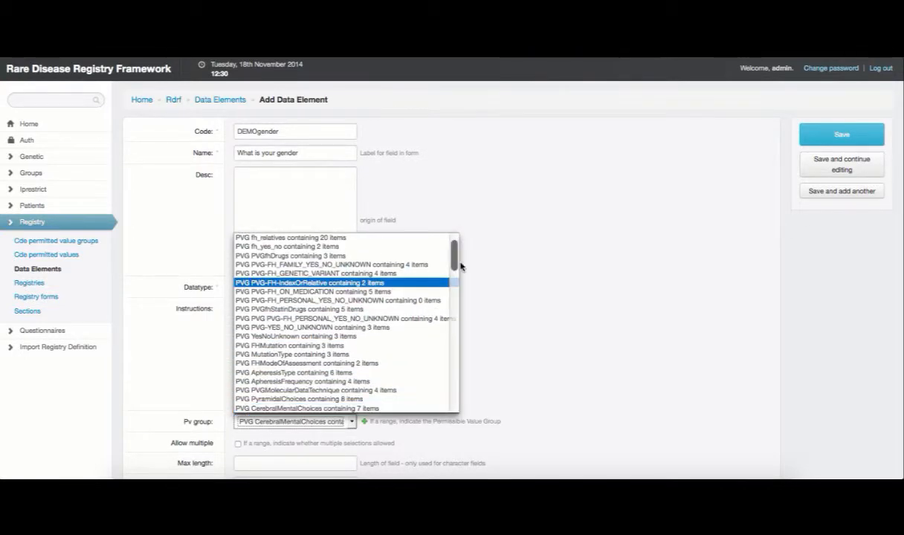
{"action": "scroll", "scroll_direction": "down", "scroll_amount": 3}
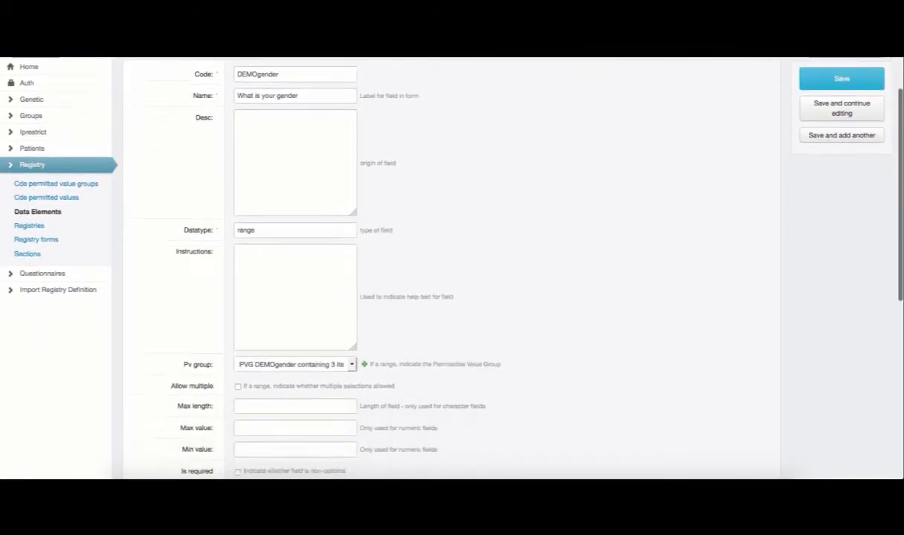
Step: Review the form and save DEMOgender, getting a fresh form for code DEMOdate
{"action": "scroll", "scroll_direction": "down", "scroll_amount": 3}
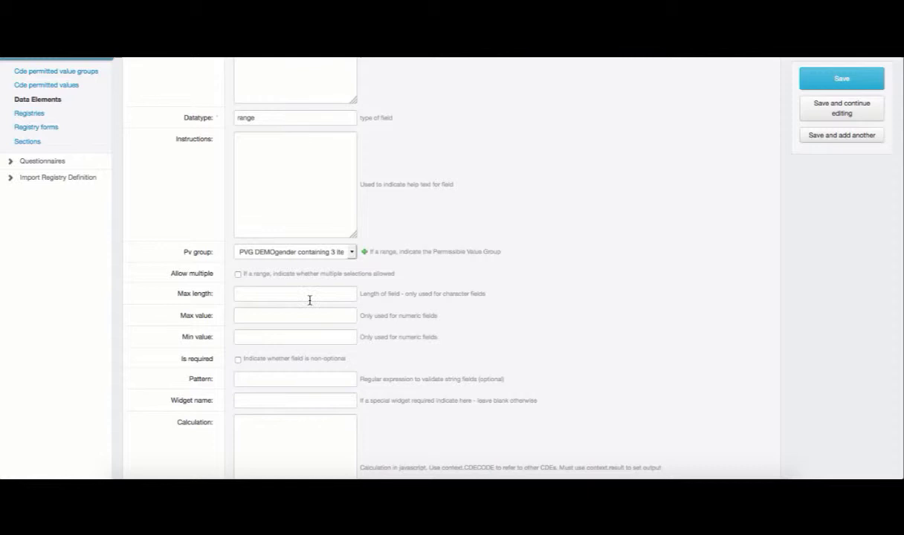
{"action": "mouse_move", "coordinate": [243, 275]}
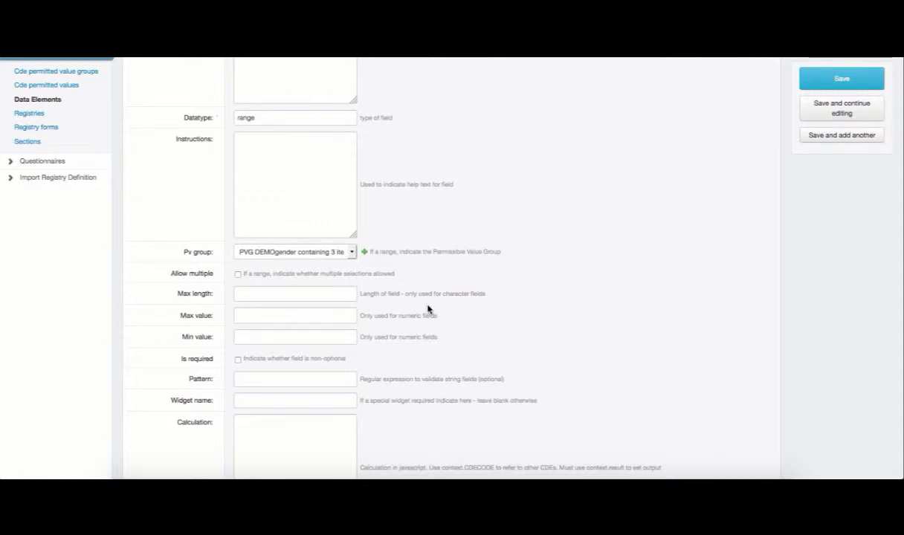
{"action": "scroll", "scroll_direction": "down", "scroll_amount": 3}
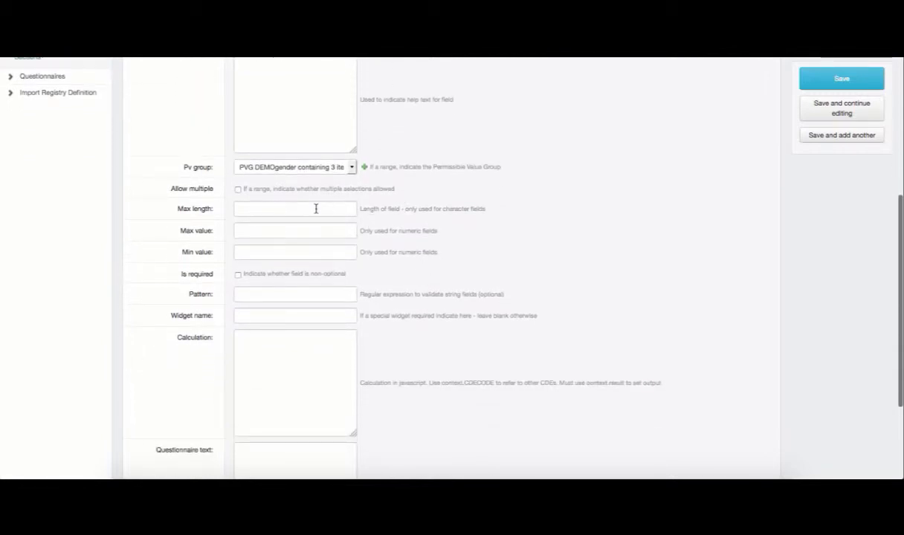
{"action": "scroll", "scroll_direction": "down", "scroll_amount": 3}
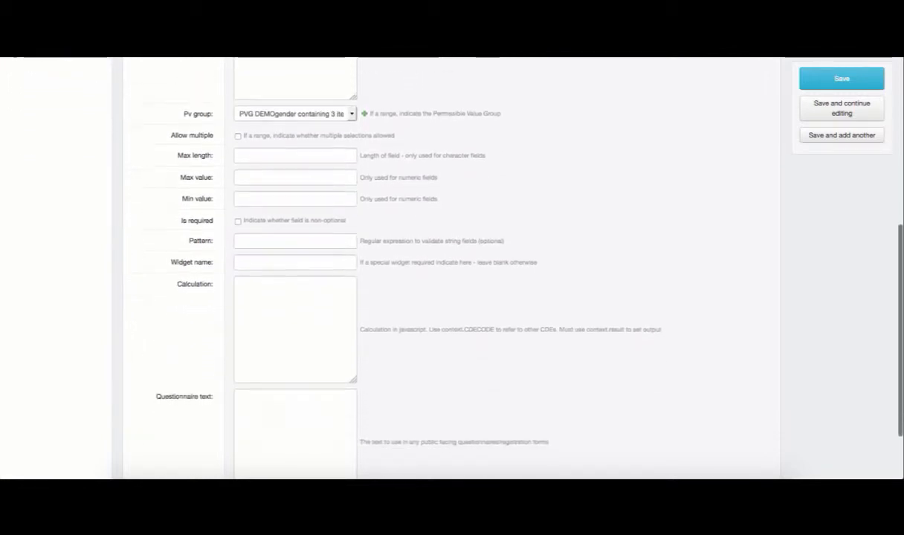
{"action": "scroll", "scroll_direction": "up", "scroll_amount": 3}
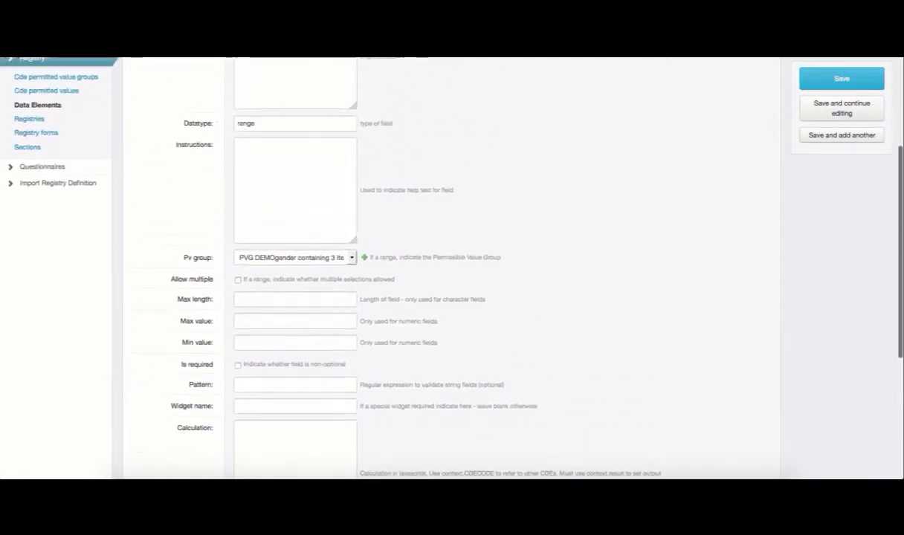
{"action": "scroll", "scroll_direction": "up", "scroll_amount": 3}
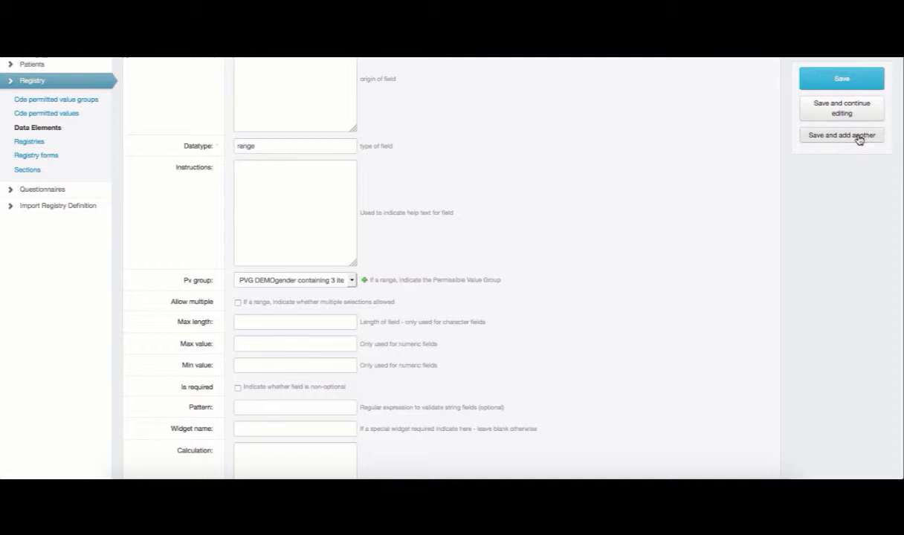
{"action": "left_click", "coordinate": [841, 134]}
{"action": "type", "text": "DEMOdate"}
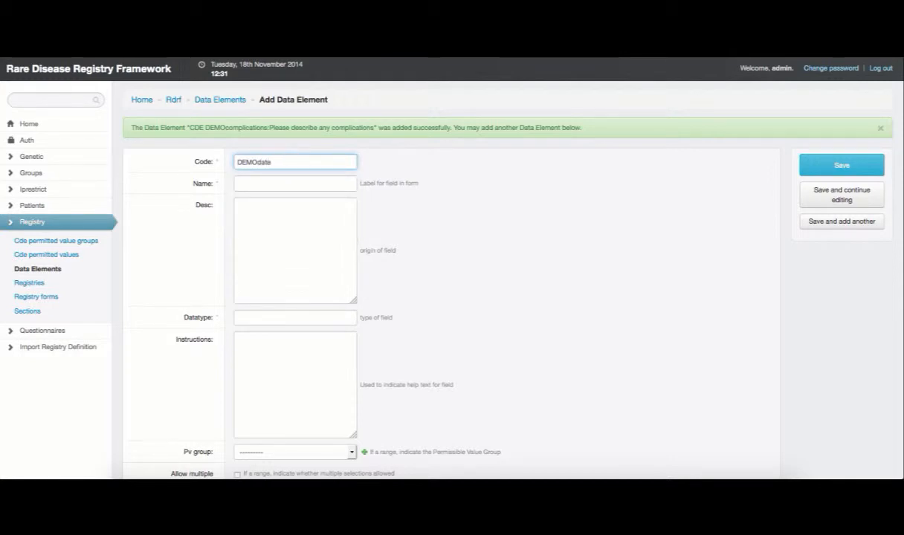
Step: Name DEMOdate 'Date of test' with date datatype and DateWidget, then save and add another
{"action": "left_click", "coordinate": [294, 183]}
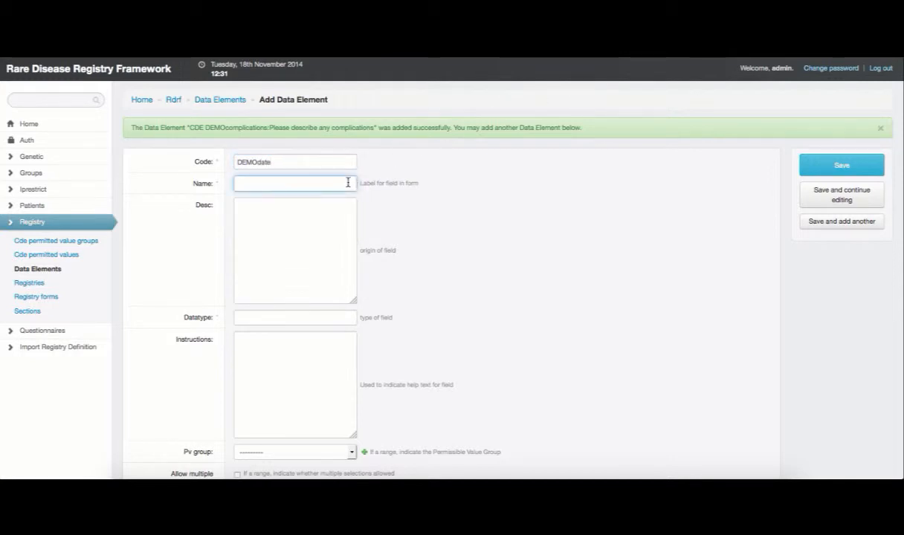
{"action": "type", "text": "Date of"}
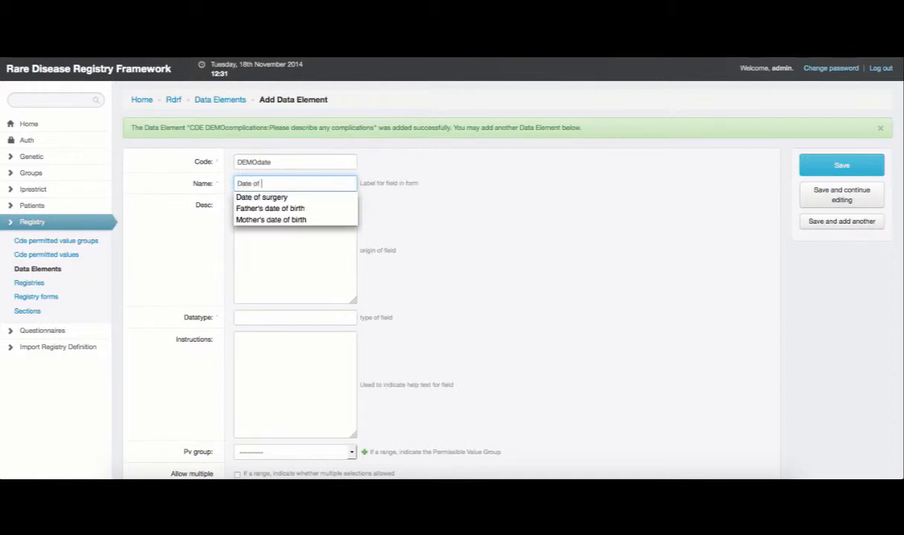
{"action": "type", "text": "test"}
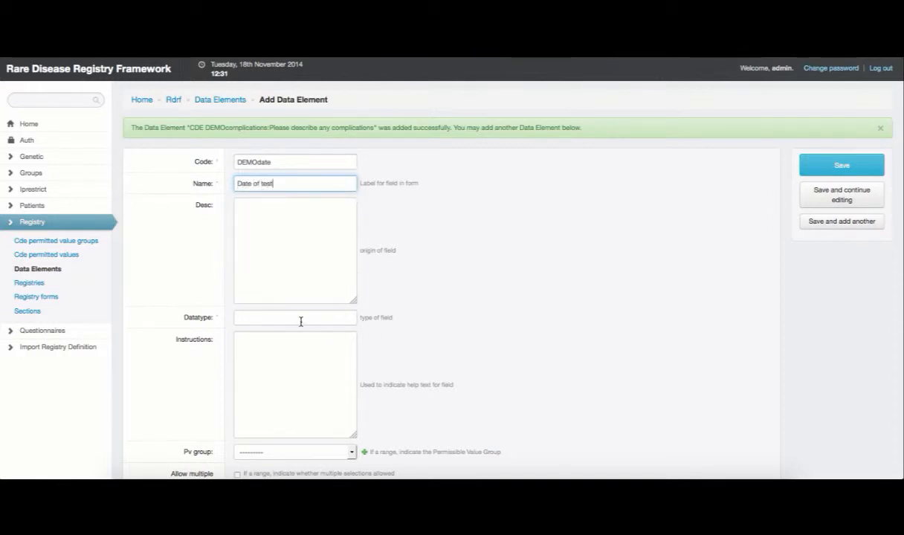
{"action": "type", "text": "date"}
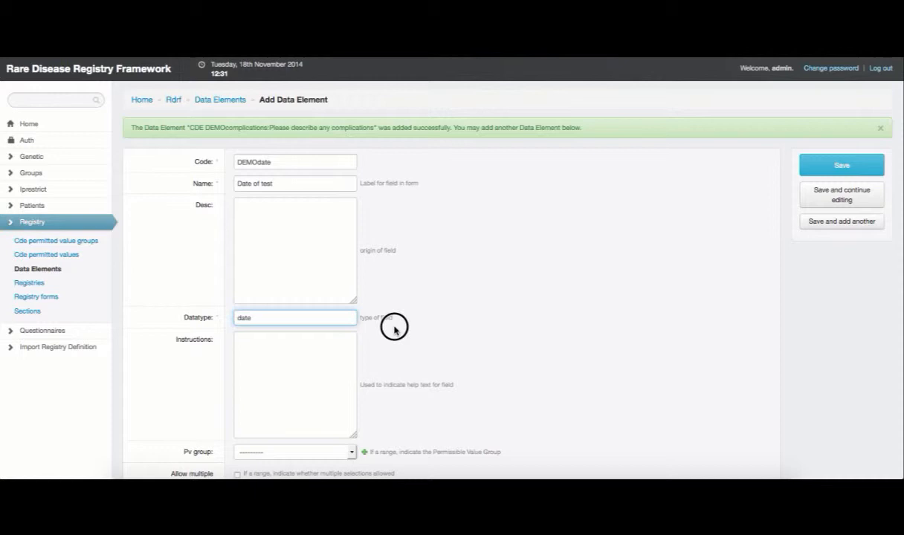
{"action": "scroll", "scroll_direction": "down", "scroll_amount": 3}
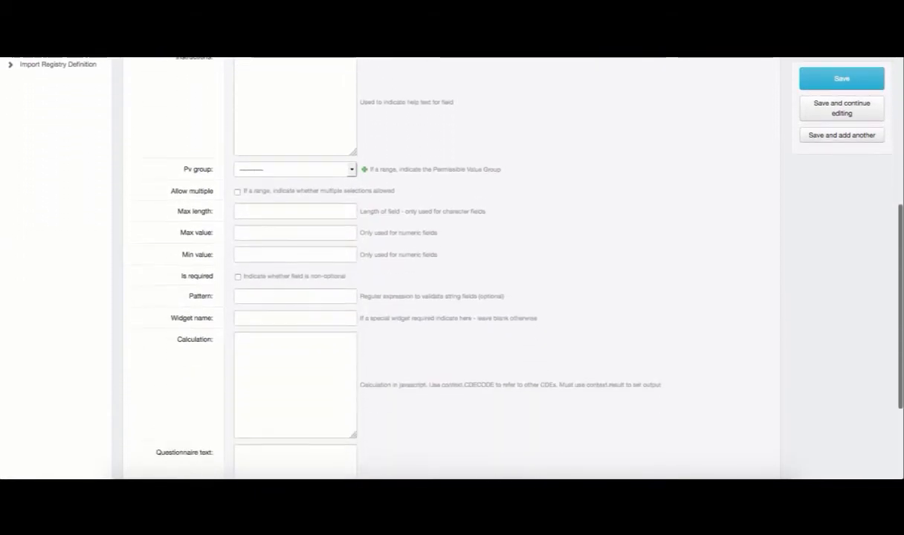
{"action": "type", "text": "d"}
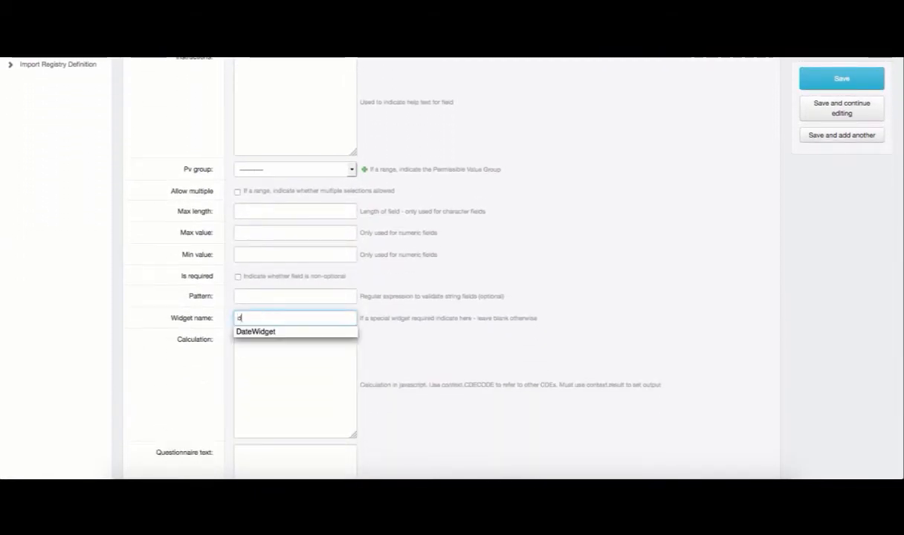
{"action": "left_click", "coordinate": [255, 331]}
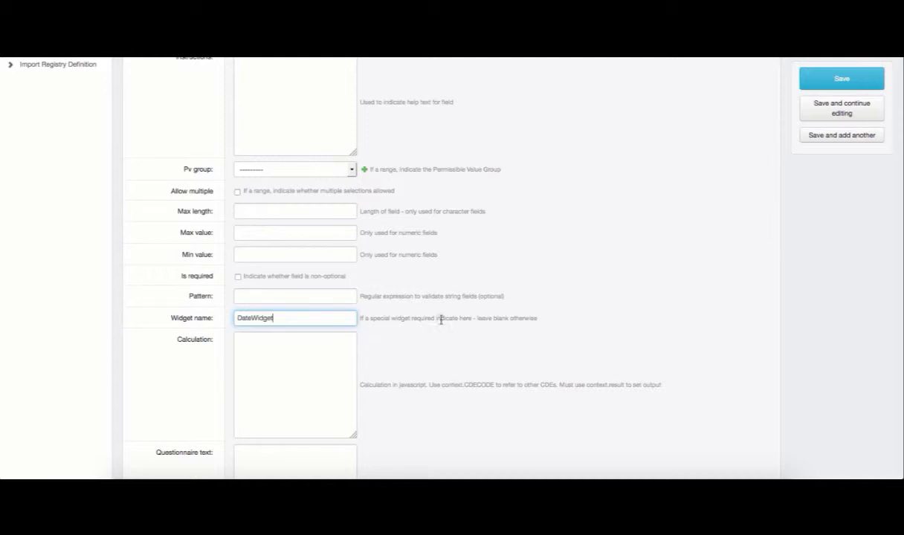
{"action": "left_click", "coordinate": [841, 134]}
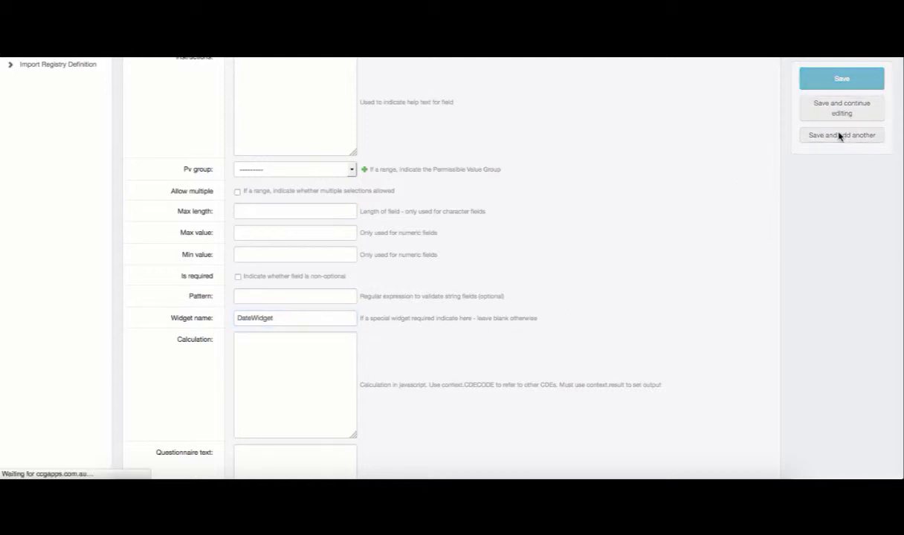
{"action": "left_click", "coordinate": [840, 135]}
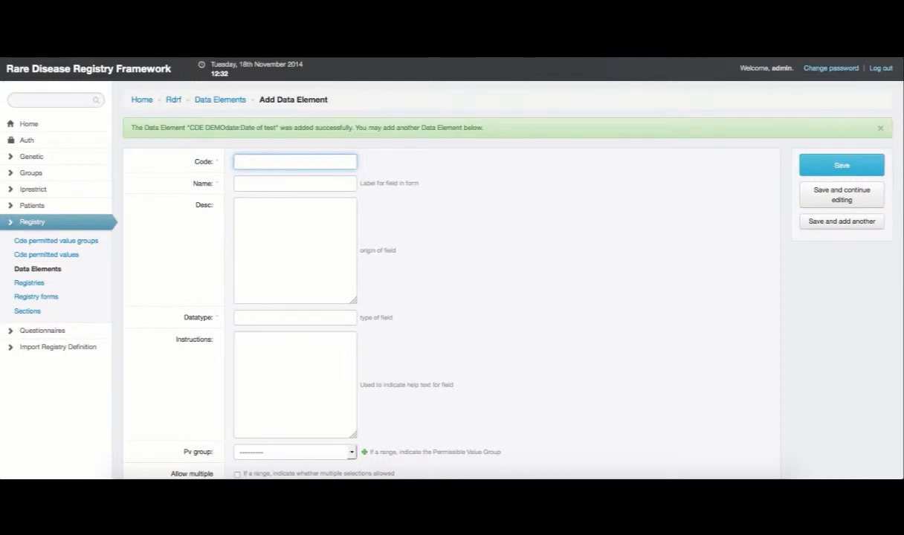
Step: Enter code DEMOage, name 'What is your age' and datatype integer on the blank form
{"action": "left_click", "coordinate": [295, 161]}
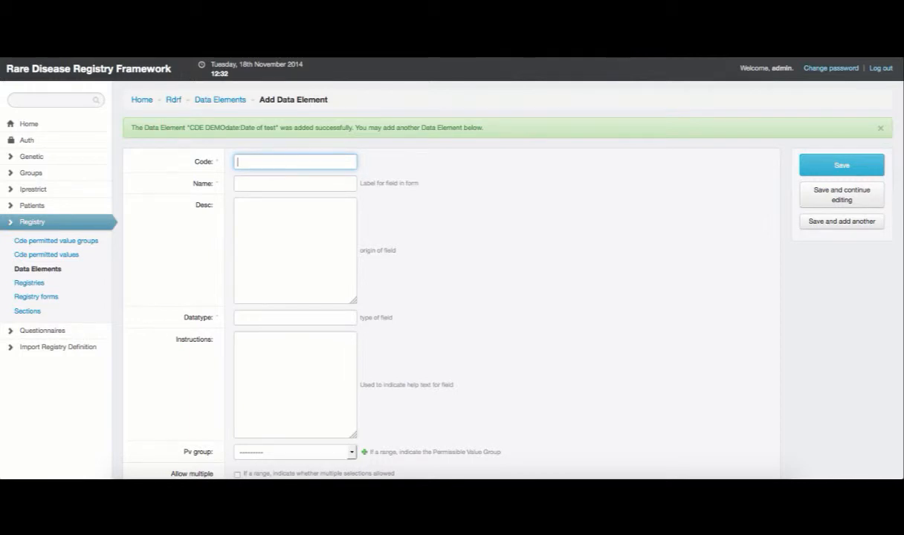
{"action": "type", "text": "DEMOage"}
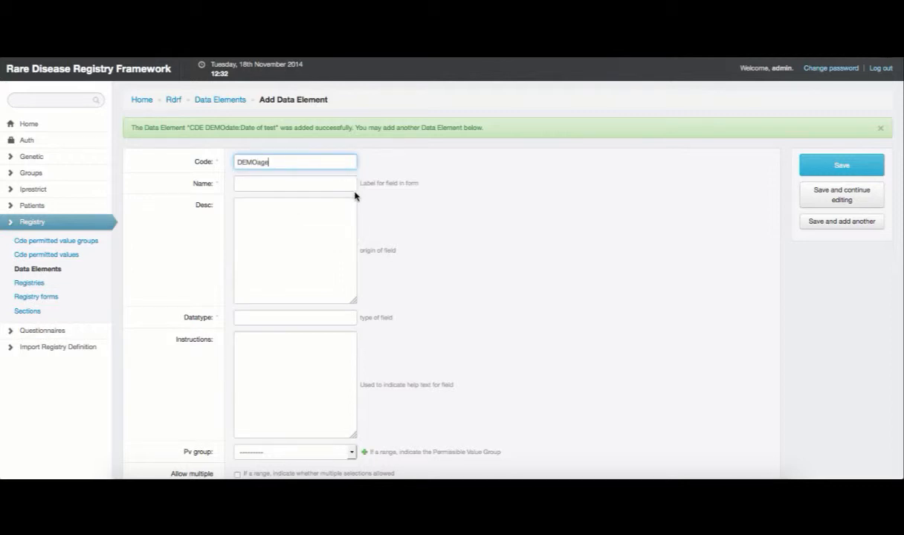
{"action": "type", "text": "What"}
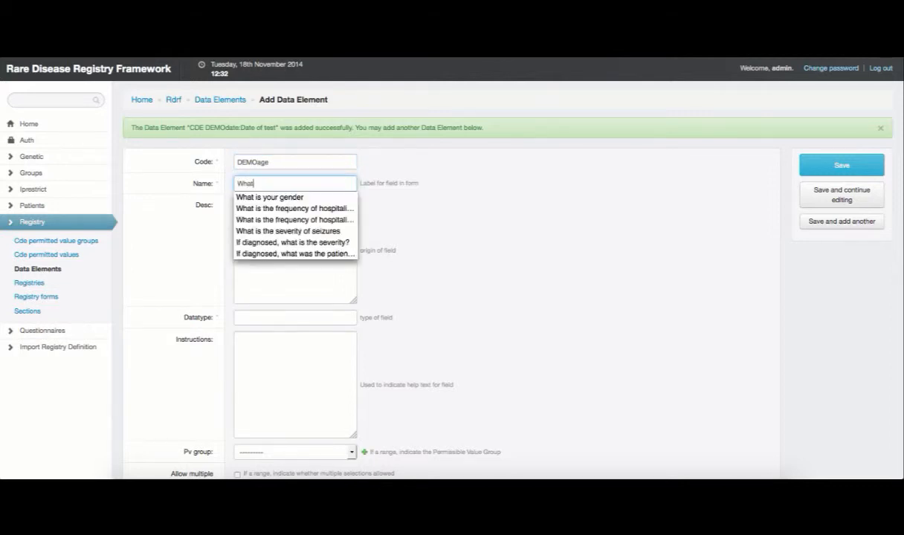
{"action": "type", "text": "is your a"}
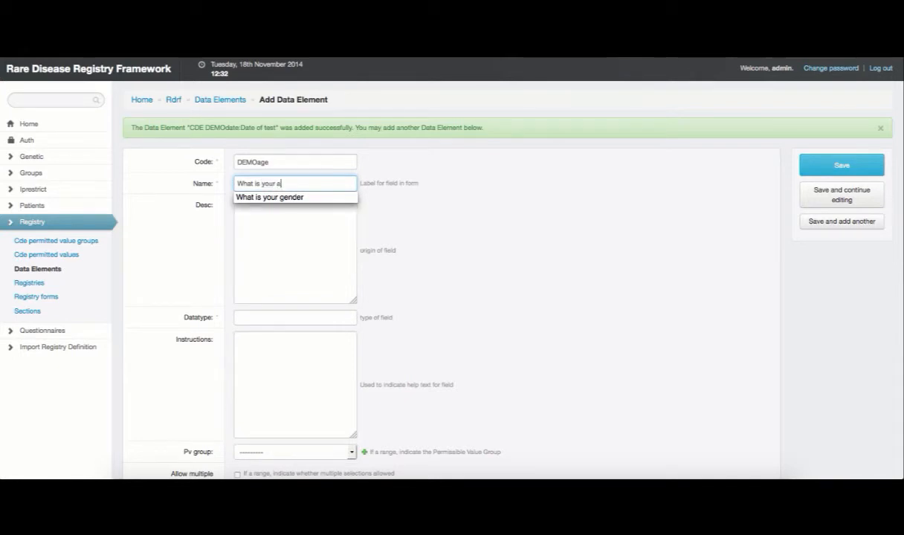
{"action": "left_click", "coordinate": [295, 317]}
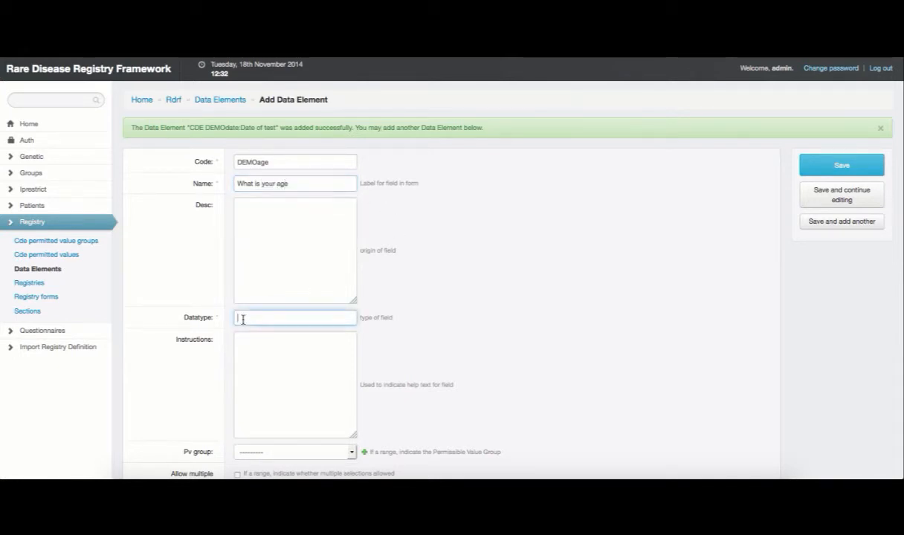
{"action": "type", "text": "integer"}
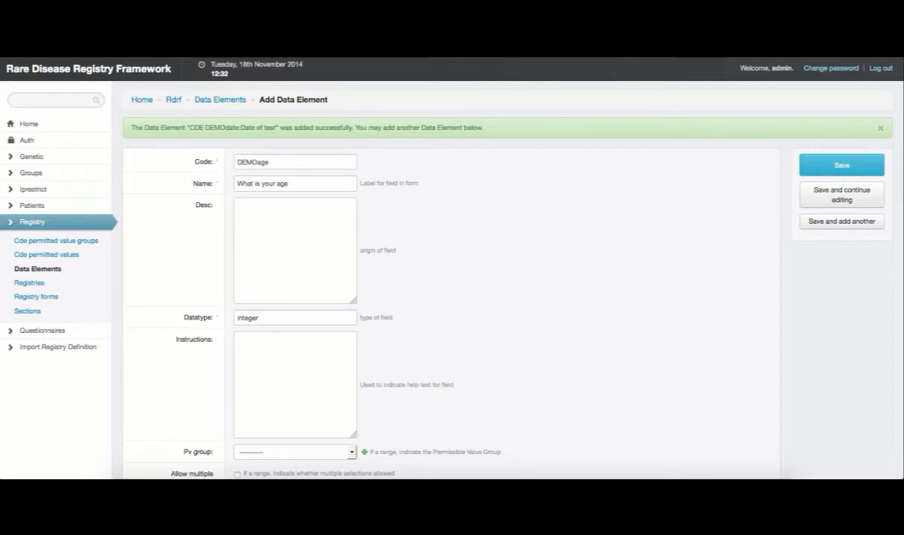
{"action": "scroll", "scroll_direction": "down", "scroll_amount": 3}
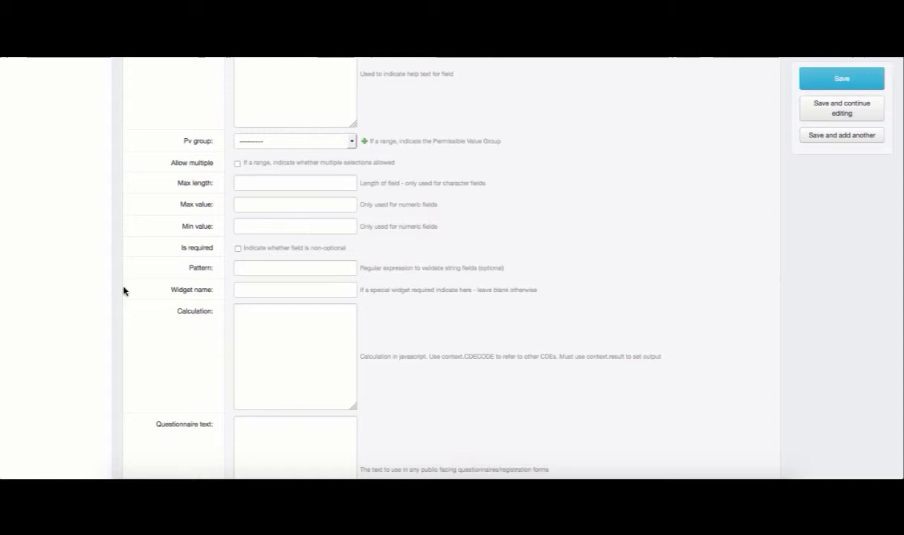
Step: Limit DEMOage to a minimum value of 1 and maximum of 100
{"action": "left_click", "coordinate": [294, 226]}
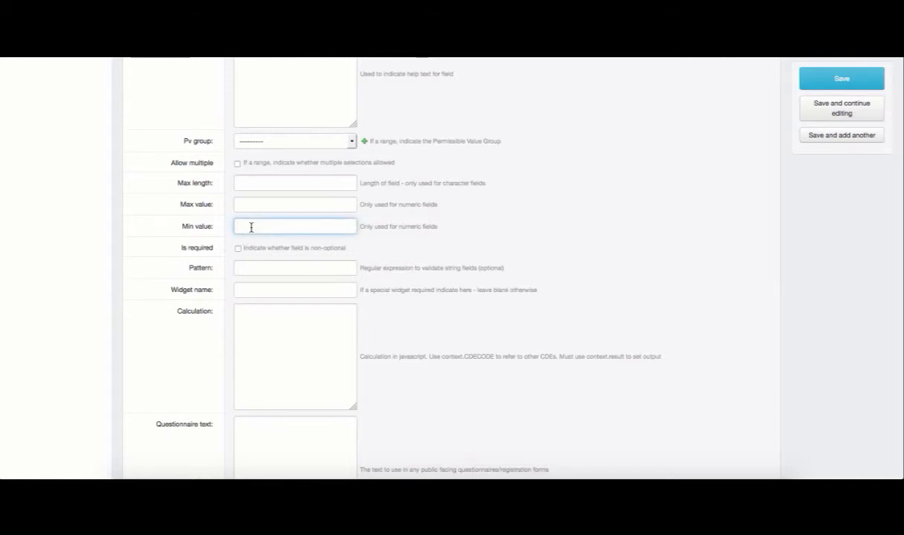
{"action": "type", "text": "1"}
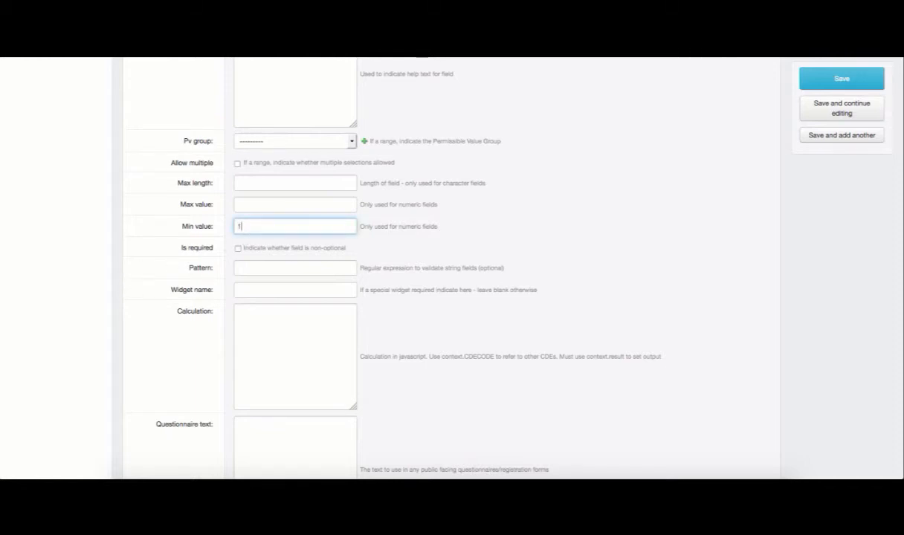
{"action": "left_click", "coordinate": [294, 203]}
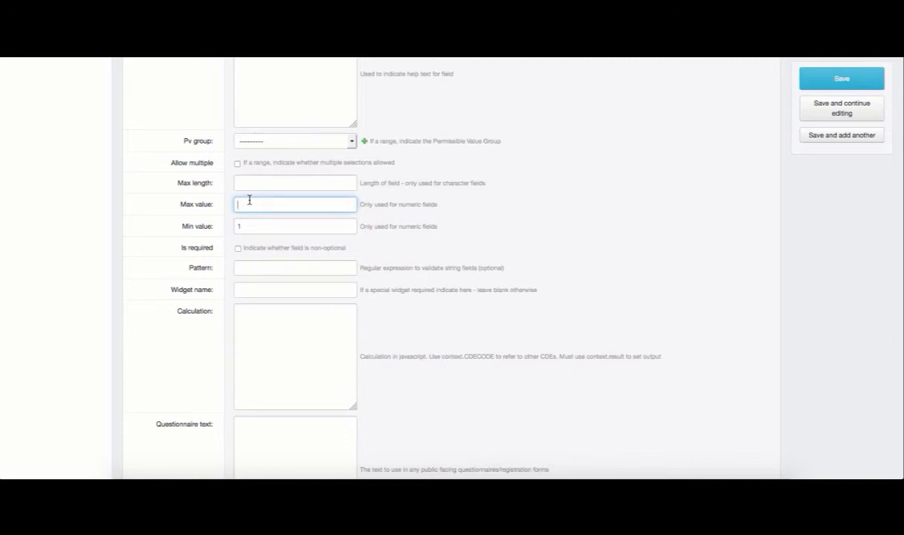
{"action": "type", "text": "100"}
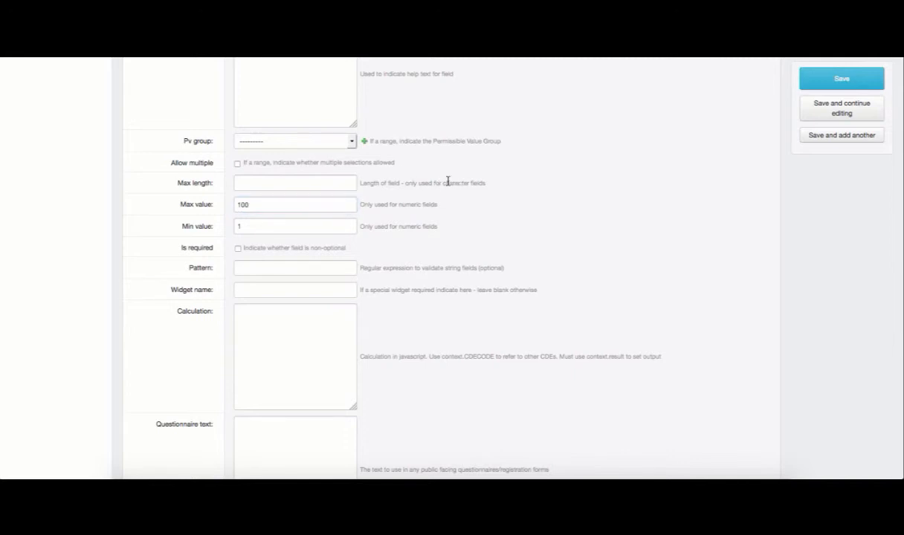
{"action": "scroll", "scroll_direction": "up", "scroll_amount": 3}
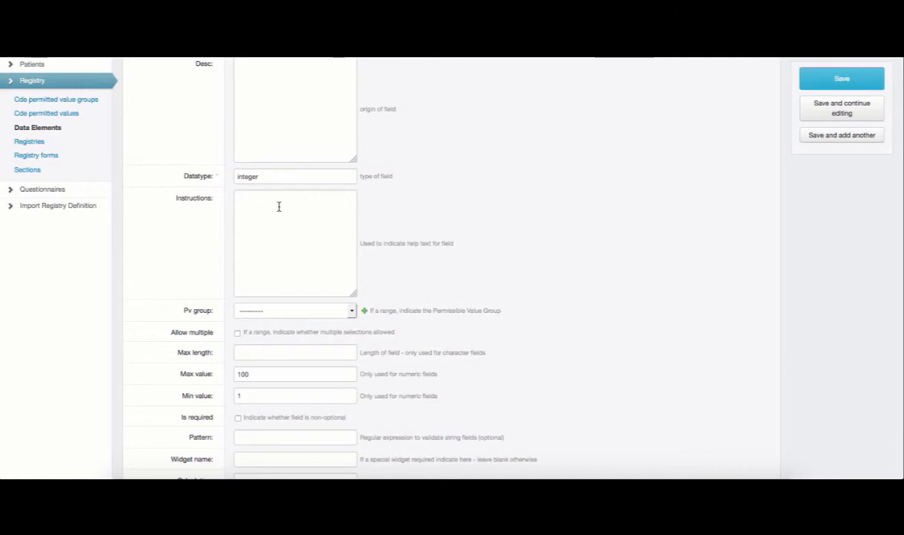
Step: Enter 'Years' as the instructions and save the DEMOage data element
{"action": "type", "text": "Ye"}
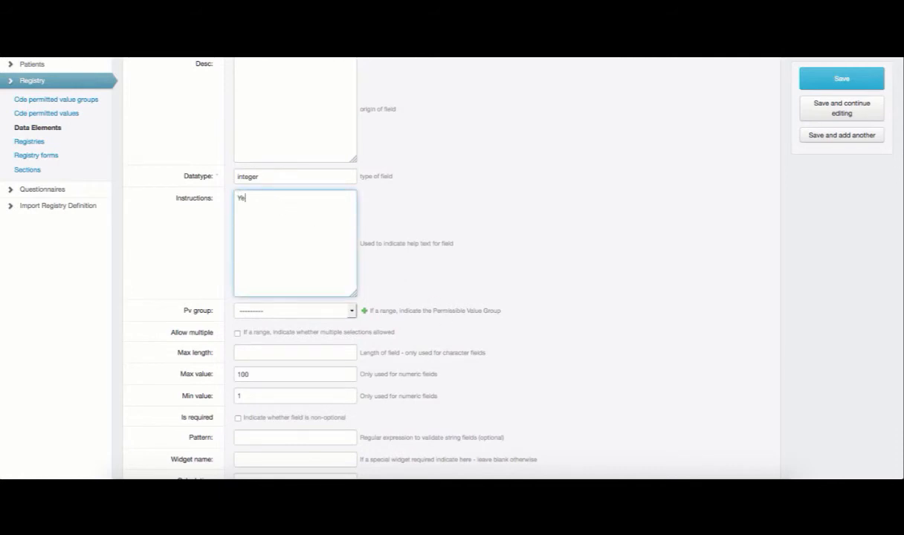
{"action": "type", "text": "ar"}
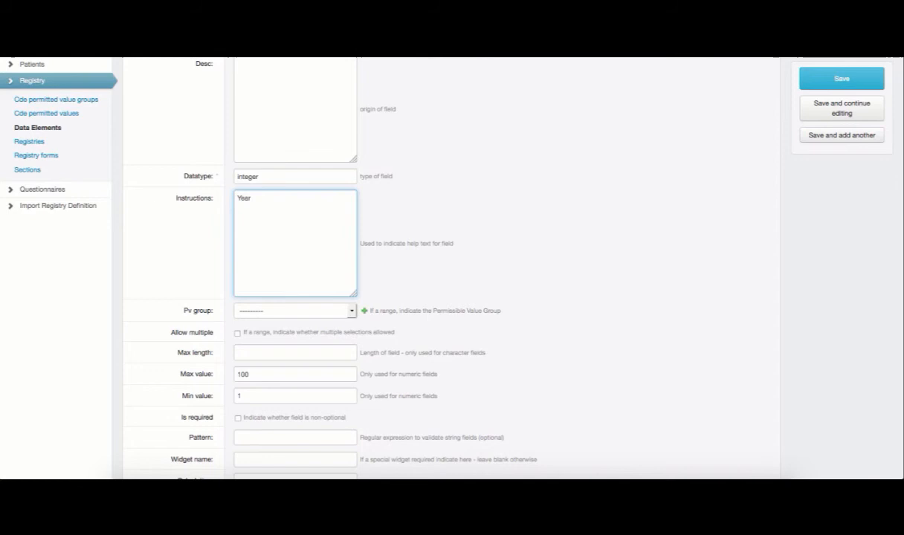
{"action": "type", "text": "s"}
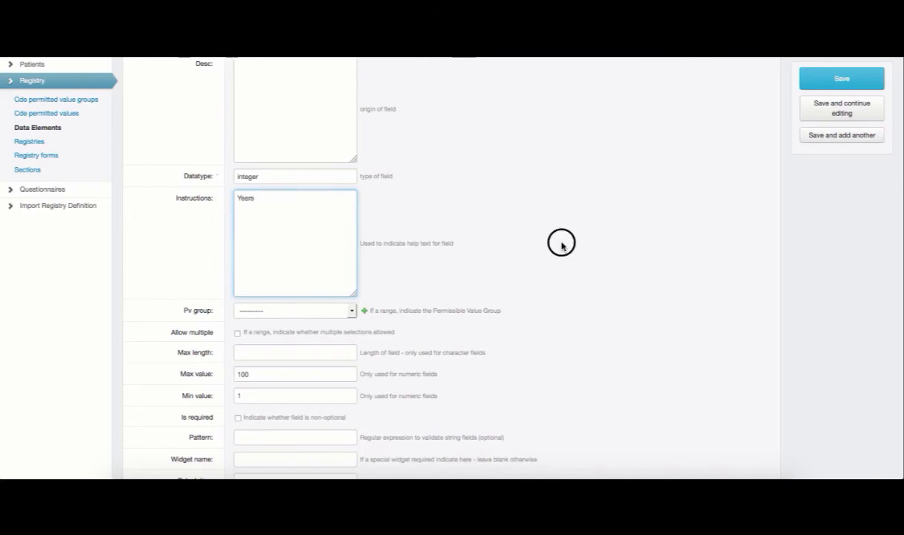
{"action": "left_click", "coordinate": [841, 78]}
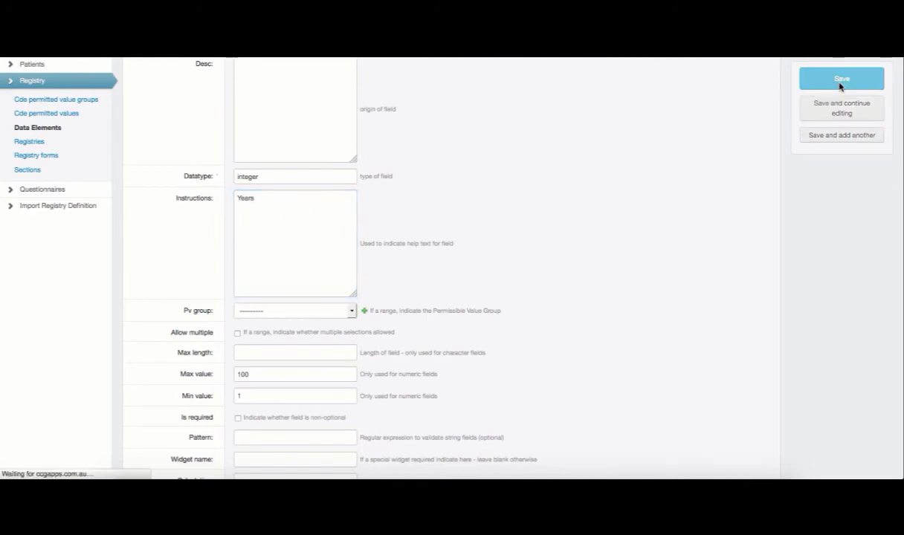
{"action": "left_click", "coordinate": [840, 79]}
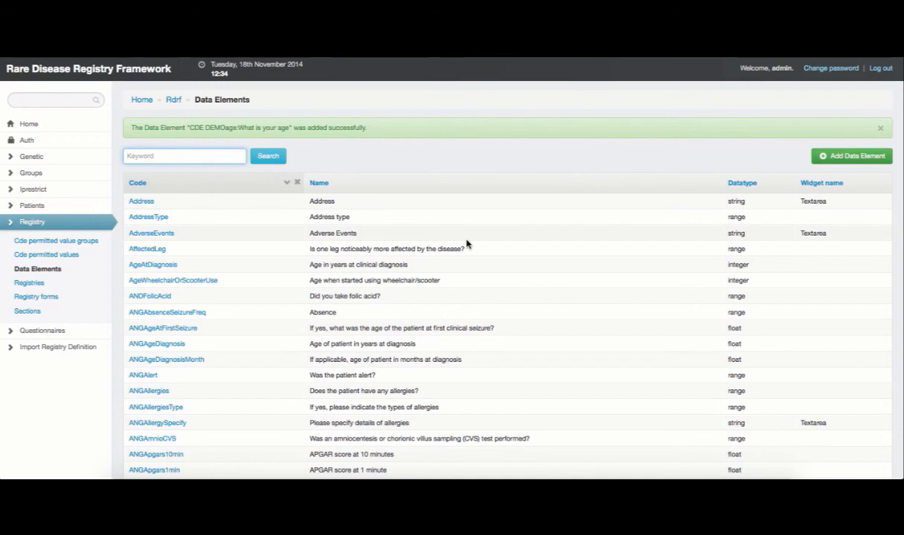